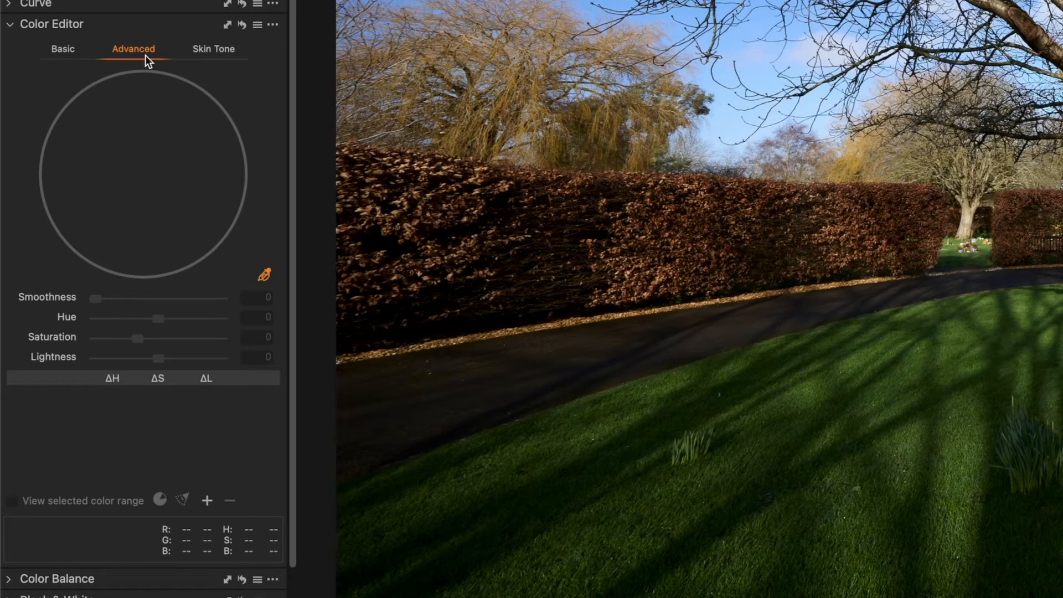
pyautogui.moveTo(249, 265)
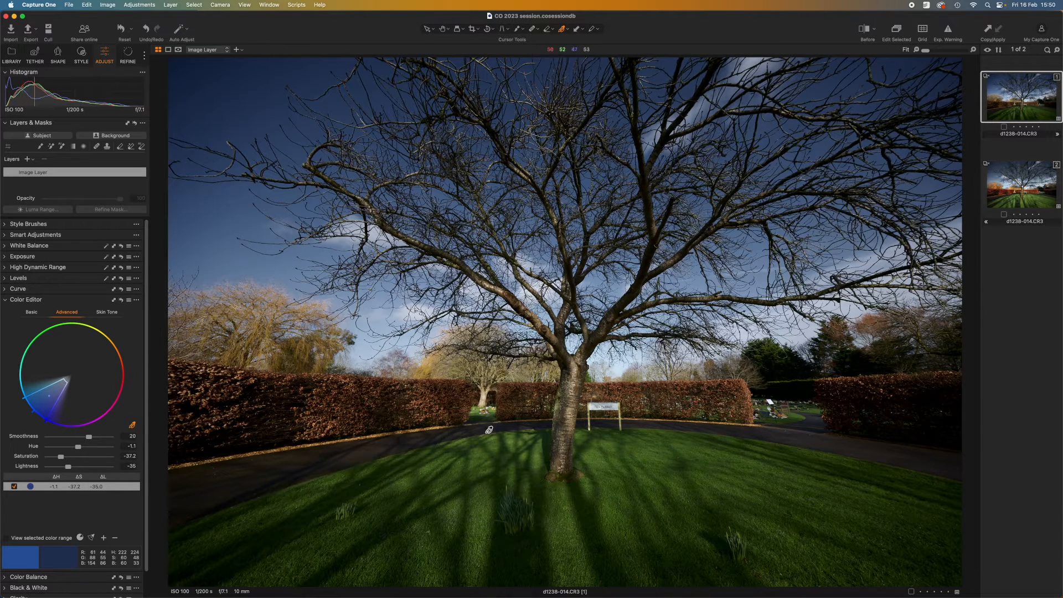
pyautogui.moveTo(482, 451)
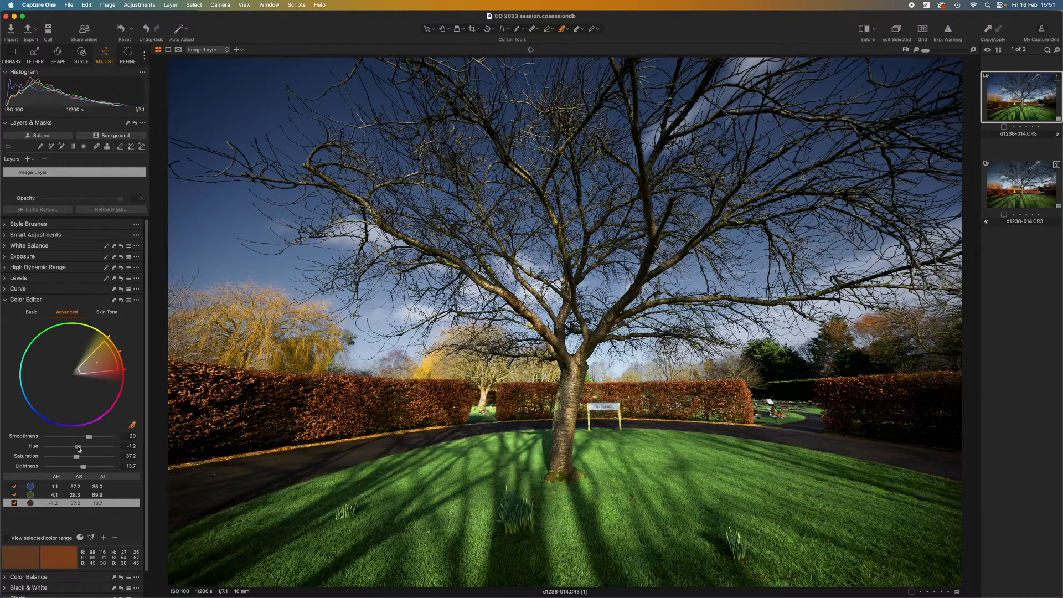
# Step: Brighten the brown hedge colour range with a small Lightness slider adjustment
pyautogui.moveTo(77, 446); pyautogui.dragTo(75, 446)
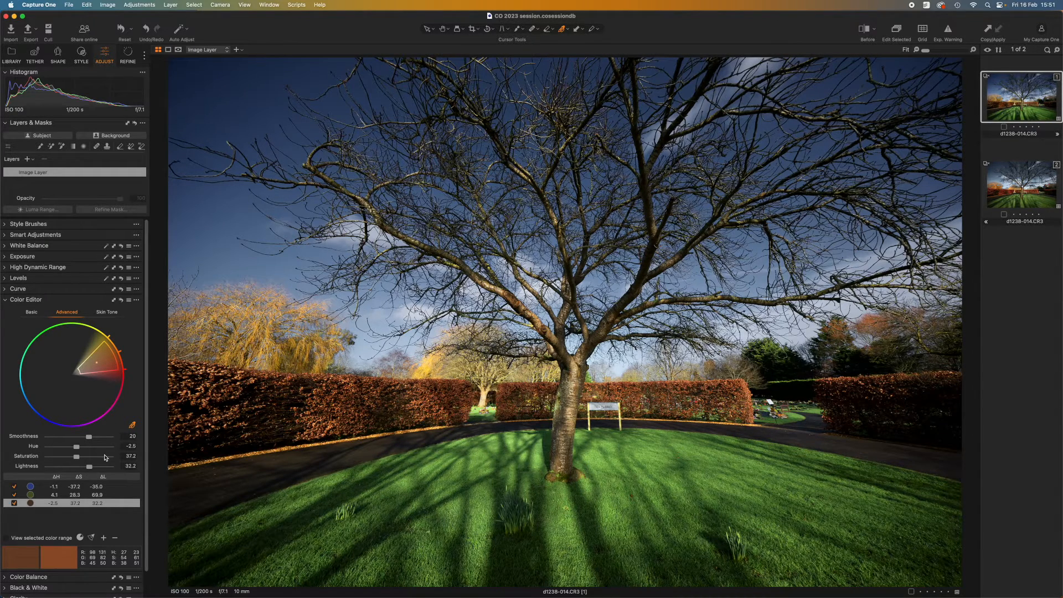
pyautogui.moveTo(84, 347)
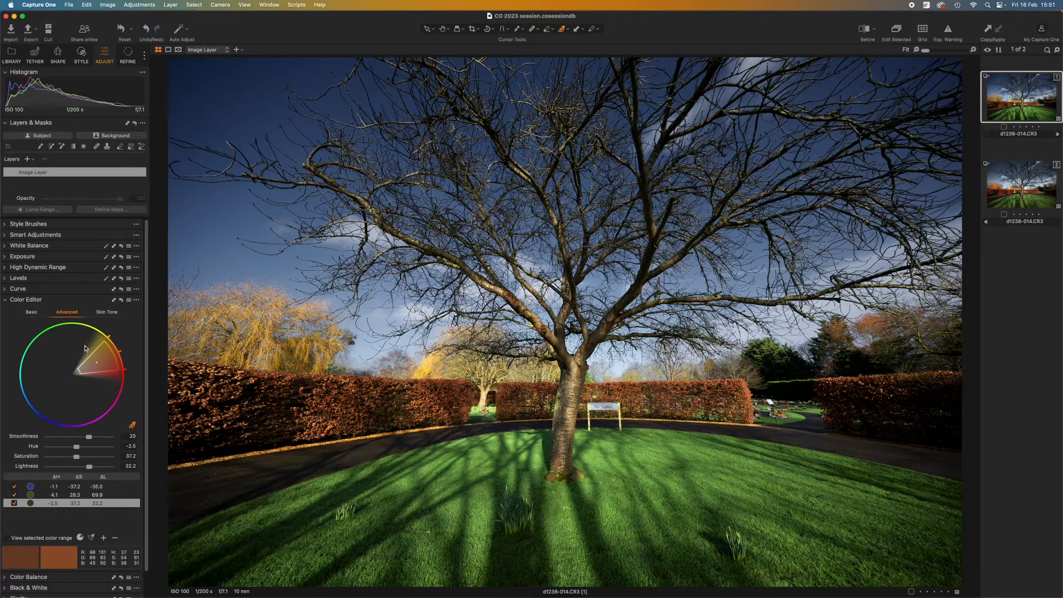
# Step: Switch the Color Editor to Basic mode and select the red and blue colour groups
pyautogui.click(31, 312)
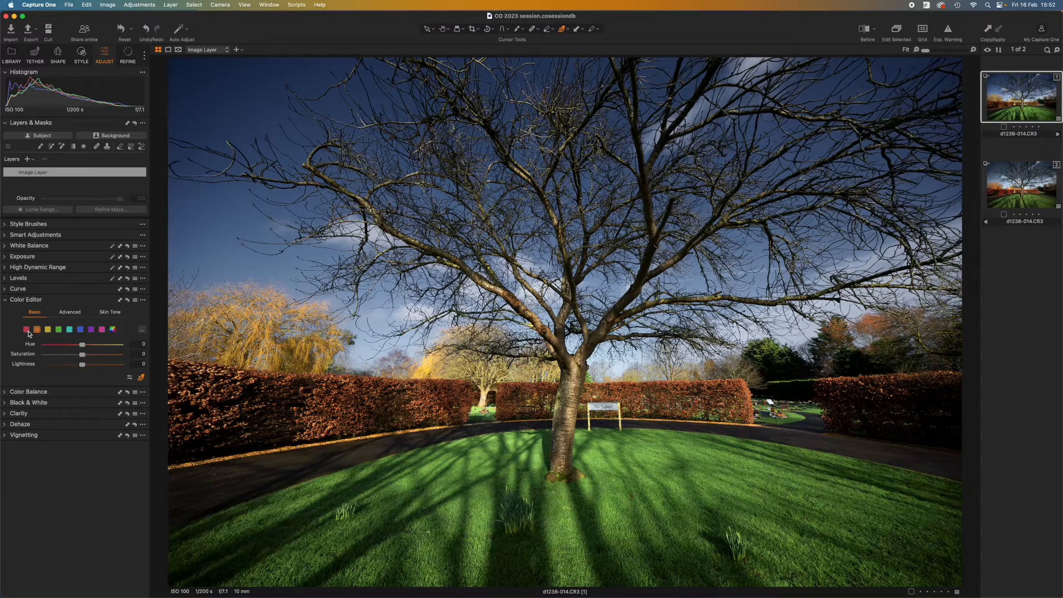
pyautogui.click(80, 330)
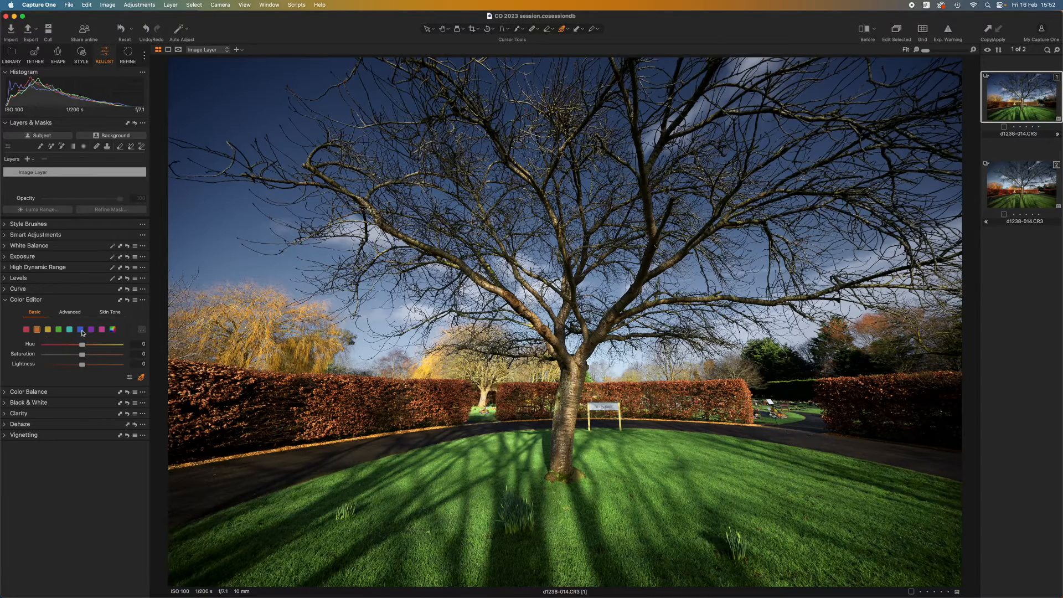
pyautogui.click(112, 329)
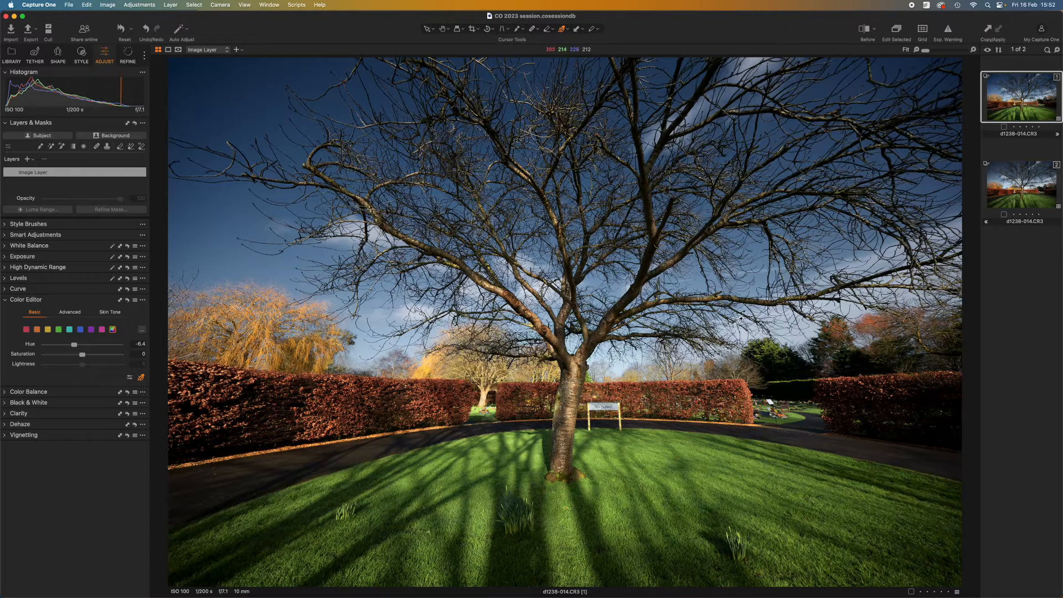
# Step: Open the second tree-photo variant and select its green range in Color Editor Advanced
pyautogui.click(1020, 184)
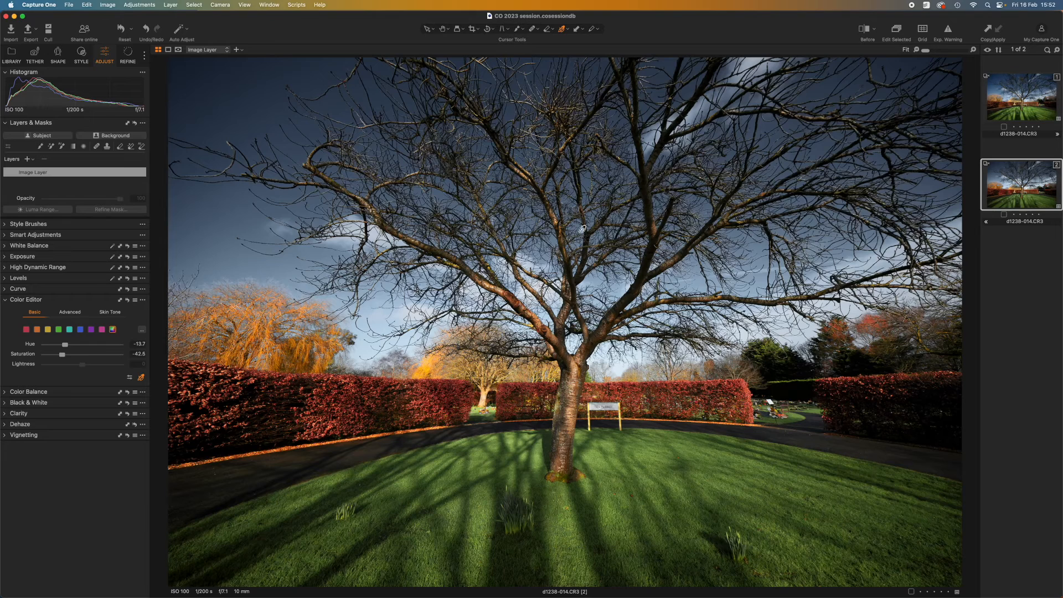
pyautogui.click(66, 312)
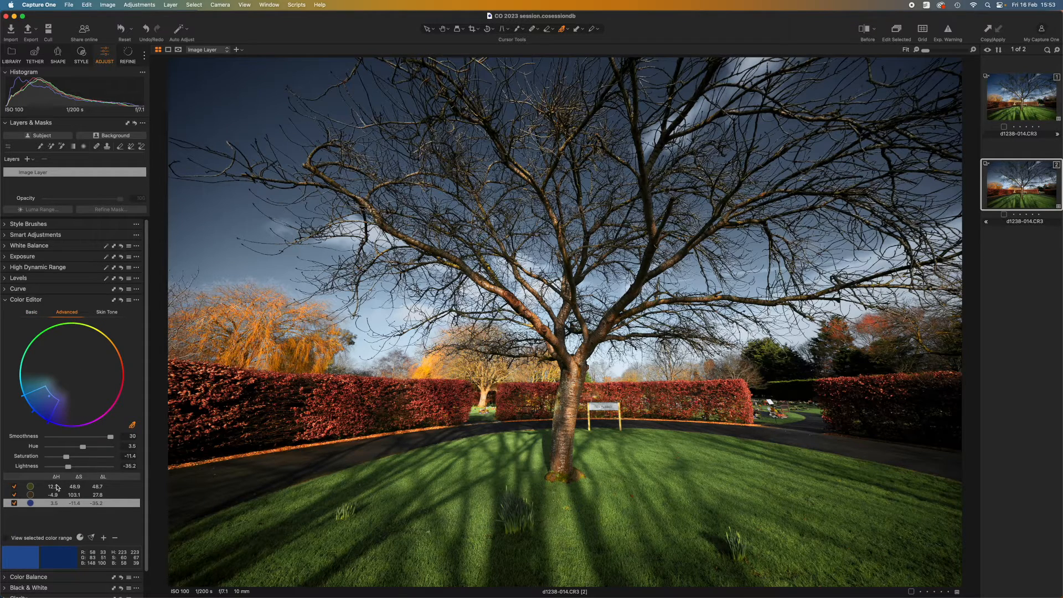
pyautogui.click(57, 486)
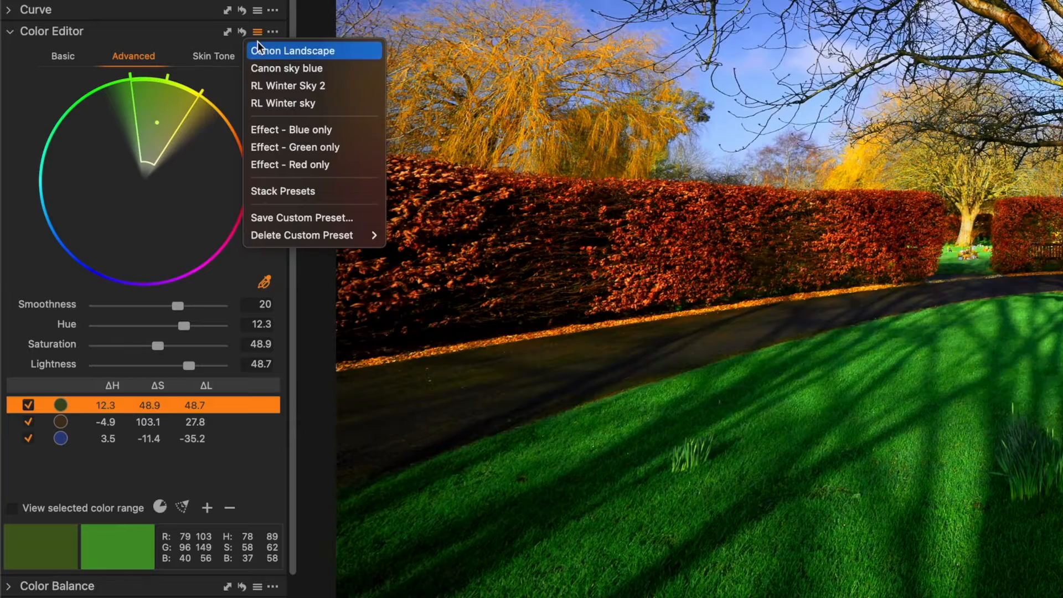
pyautogui.moveTo(212, 109)
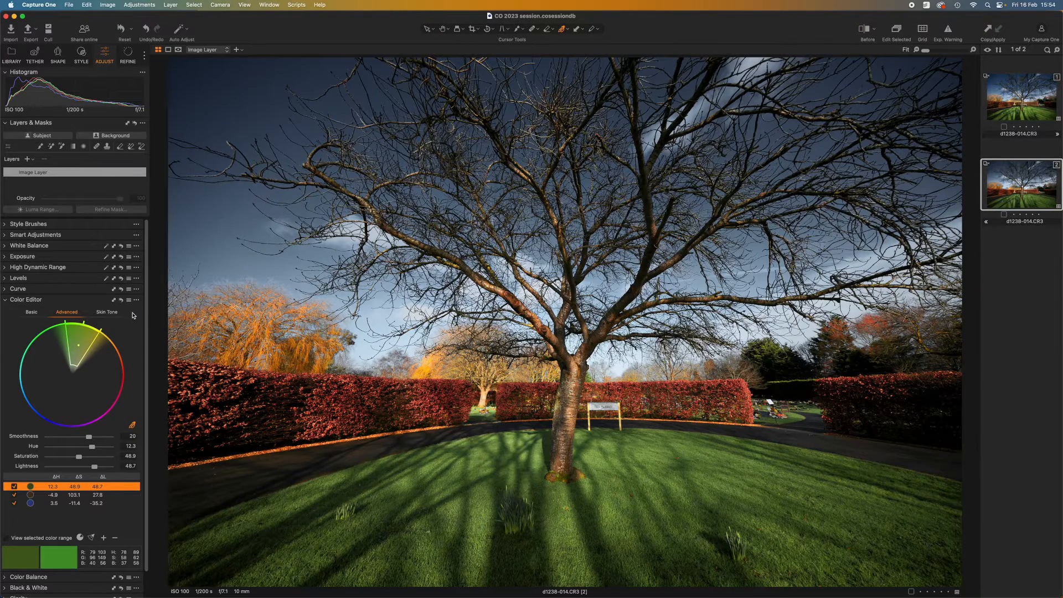
# Step: Open the Color Editor's ••• menu to reveal Save as ICC profile
pyautogui.click(136, 299)
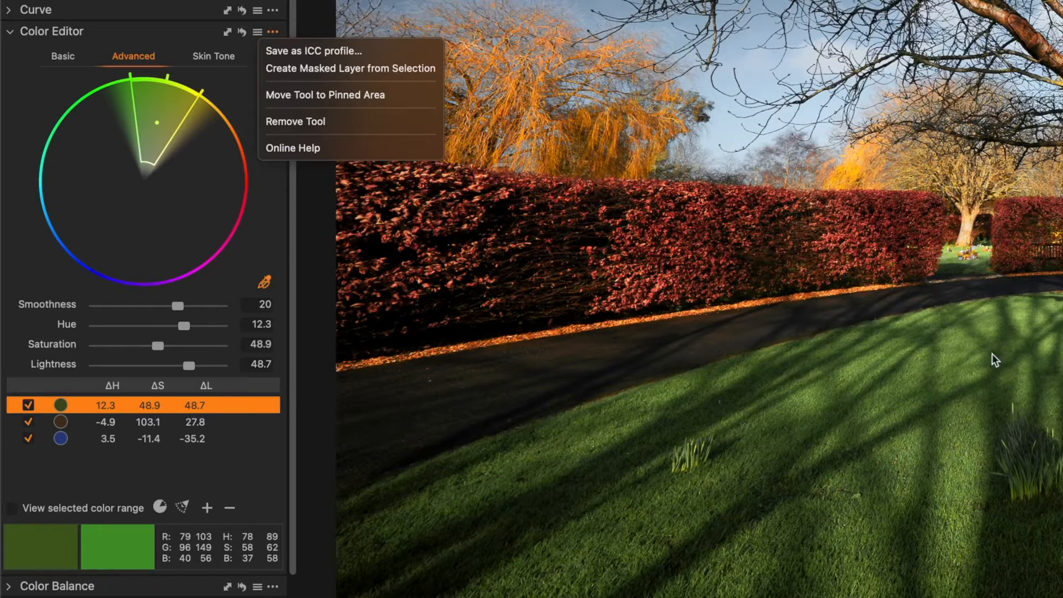
pyautogui.moveTo(964, 364)
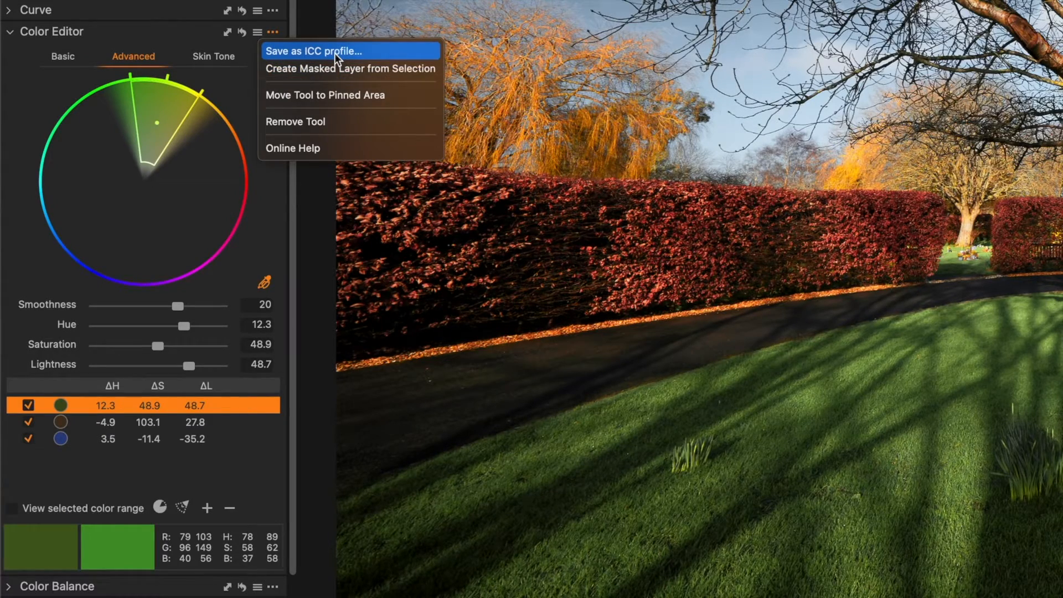
# Step: Start Save as ICC profile, then cancel the save dialog
pyautogui.click(313, 50)
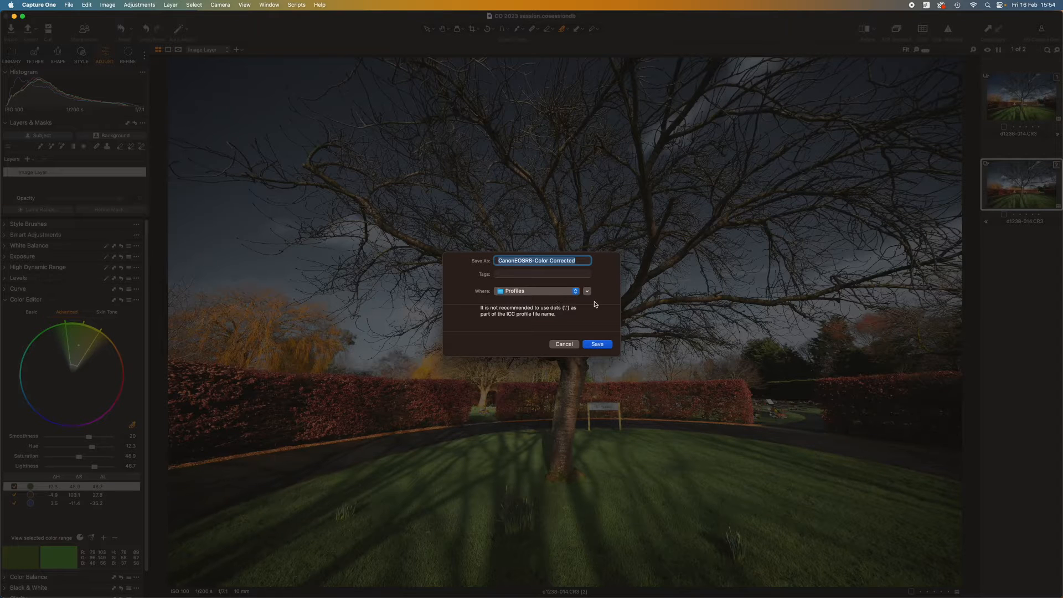
pyautogui.moveTo(528, 297)
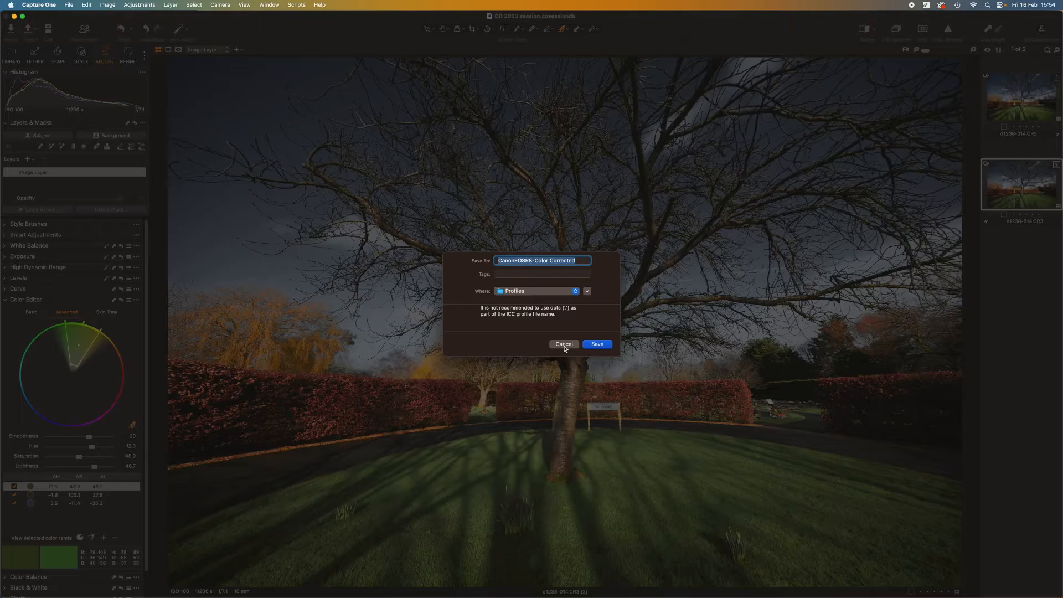
pyautogui.click(596, 344)
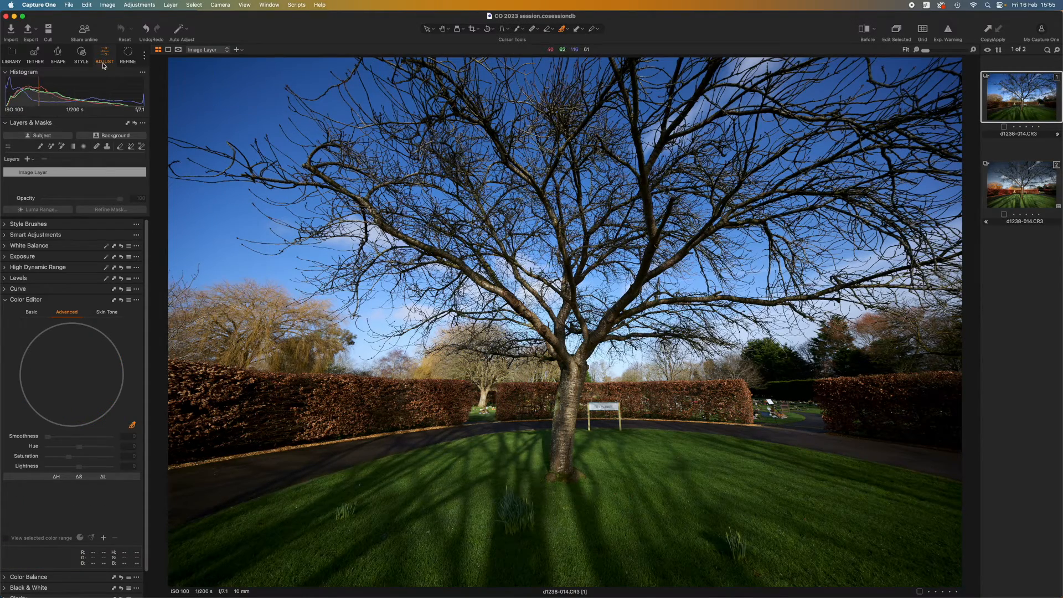
# Step: Set the Base Characteristics ICC profile to 'Bright colour shift' and return to Adjust
pyautogui.click(81, 55)
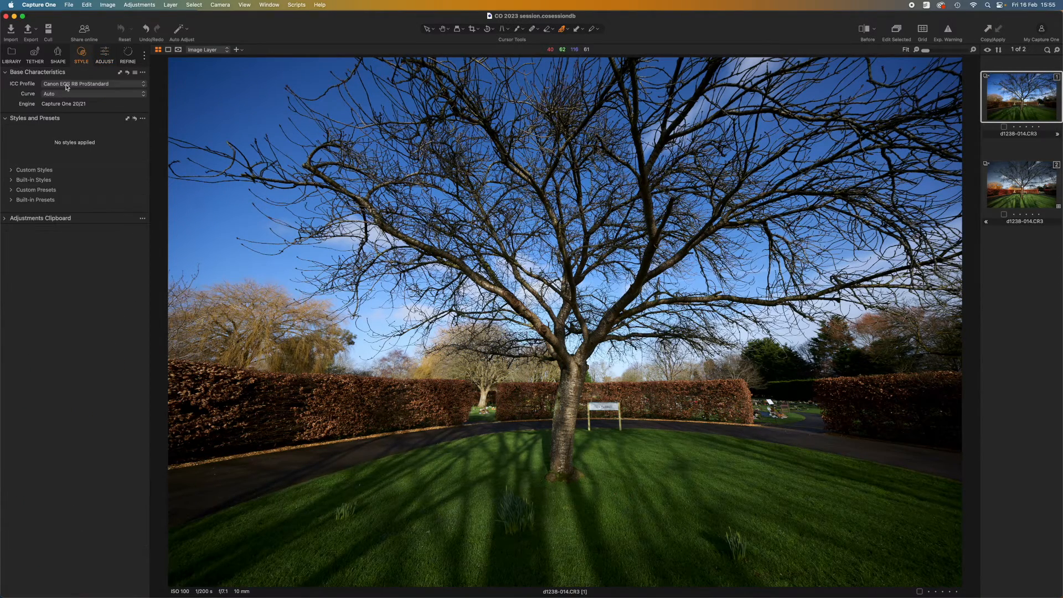
pyautogui.click(91, 84)
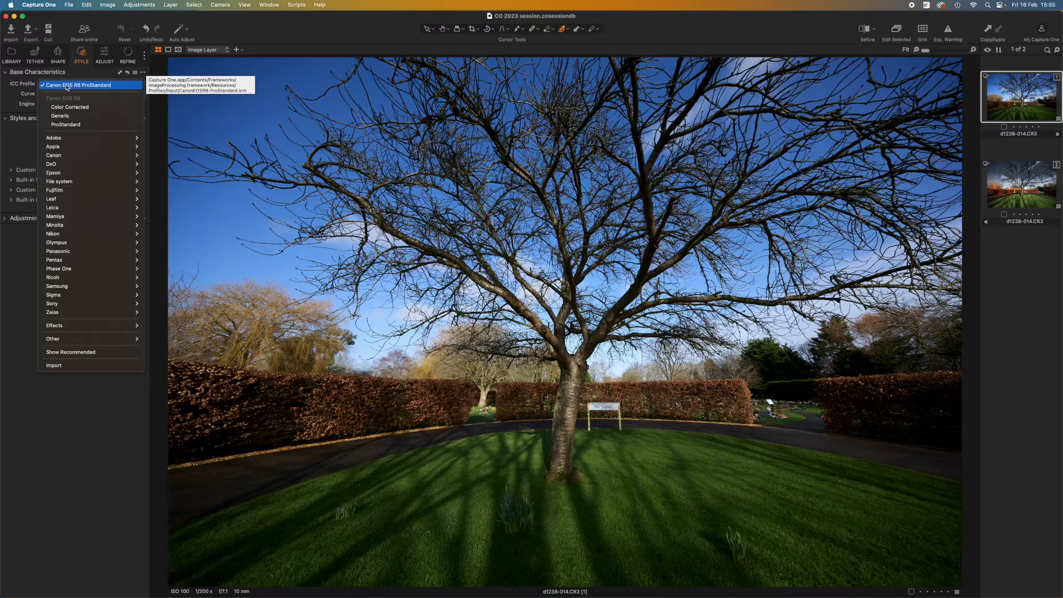
pyautogui.moveTo(67, 138)
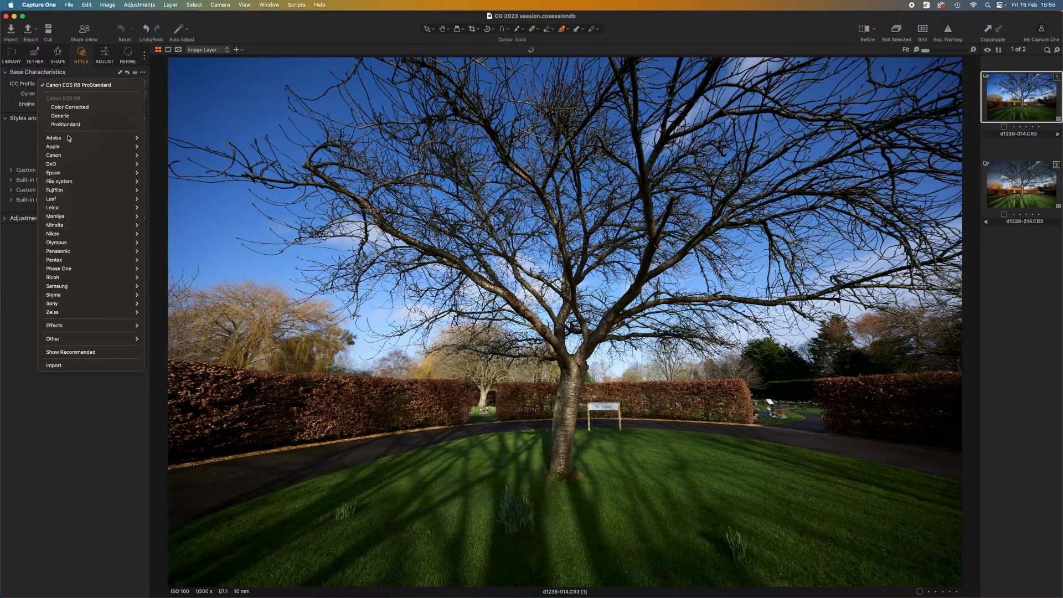
pyautogui.moveTo(79, 336)
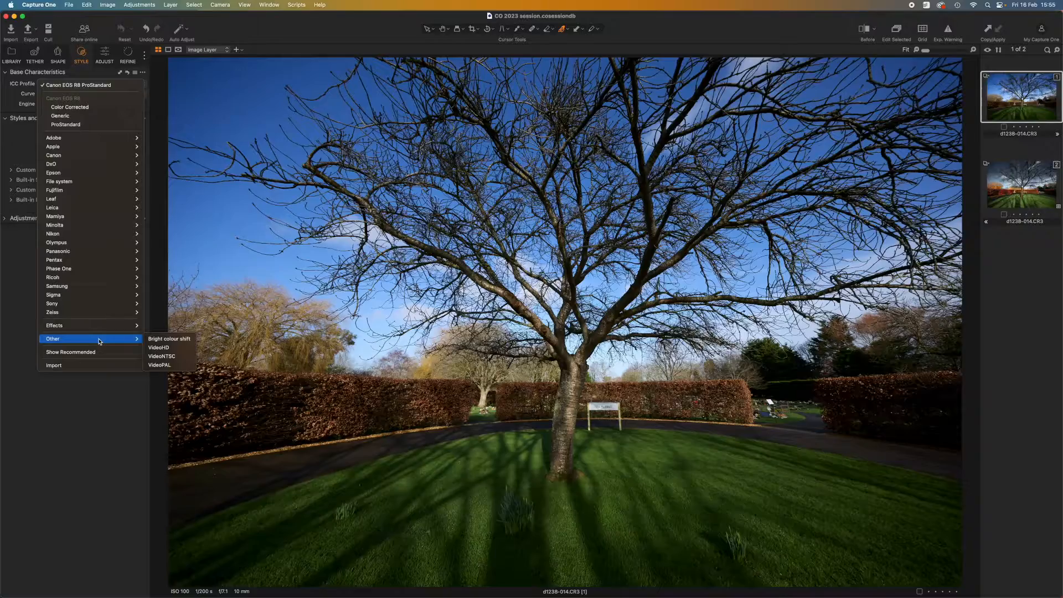
pyautogui.moveTo(169, 338)
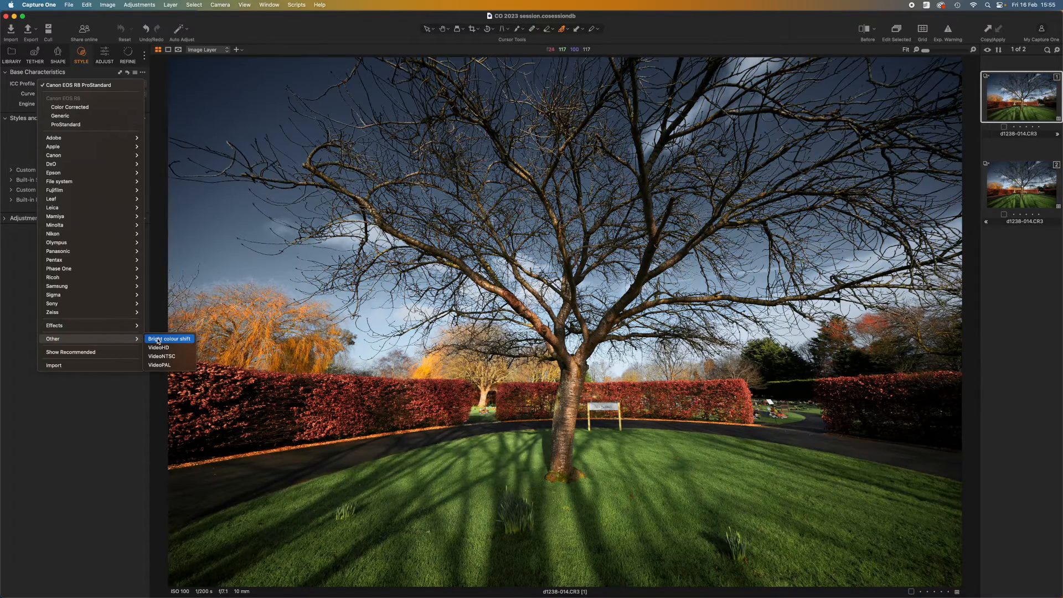
pyautogui.click(169, 338)
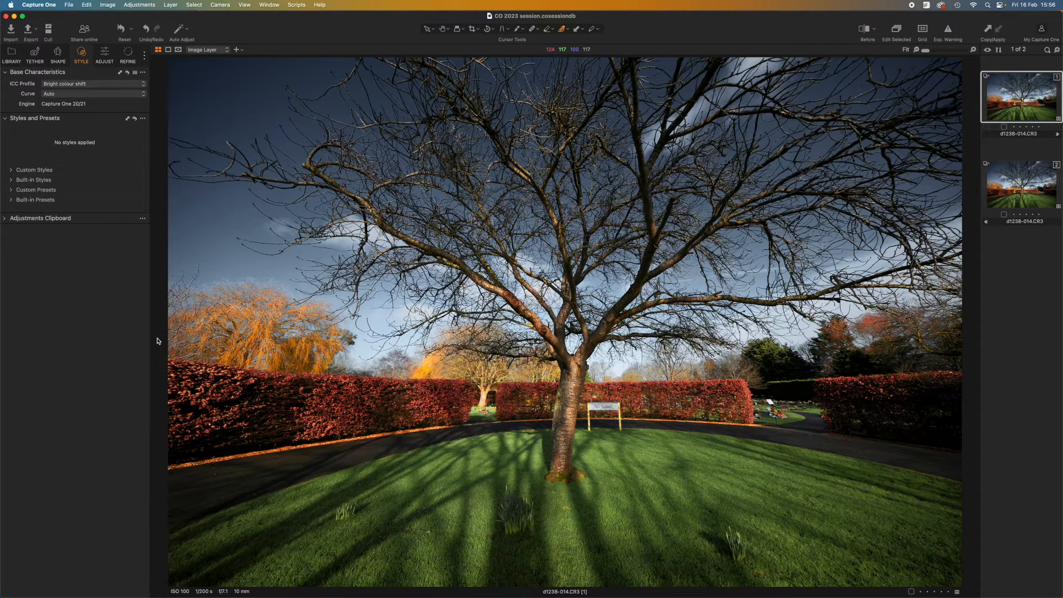
pyautogui.click(104, 55)
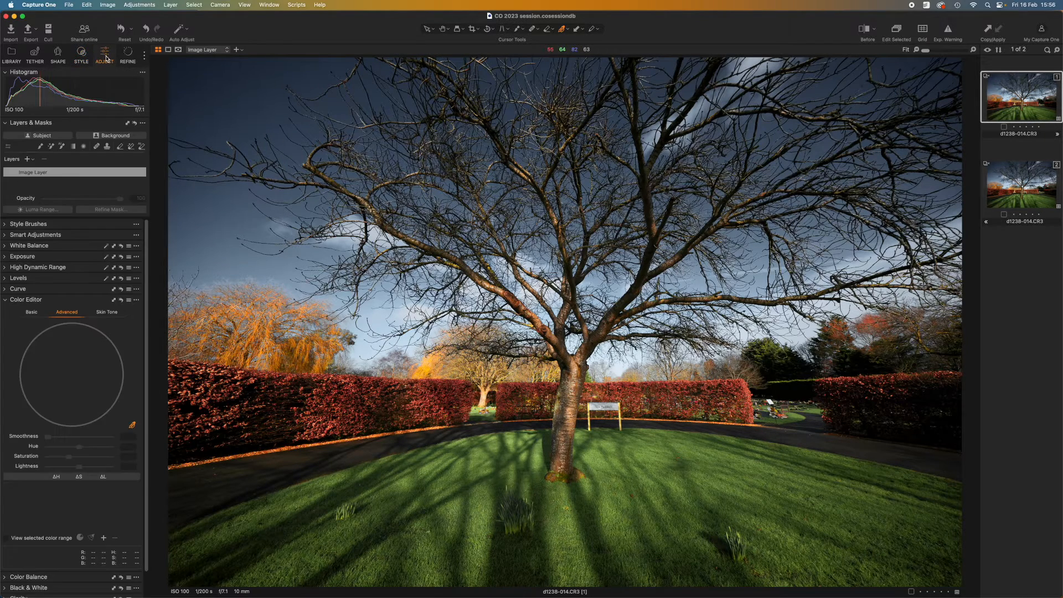